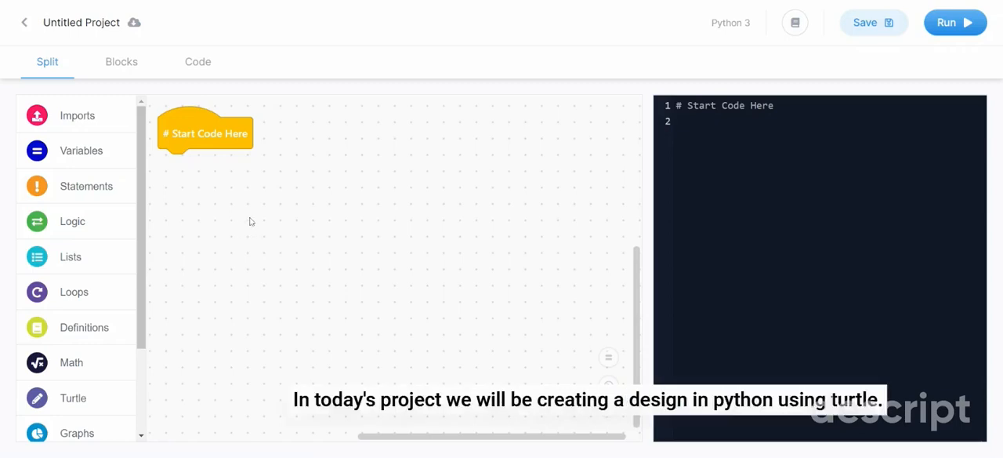
{"action": "mouse_move", "coordinate": [229, 215]}
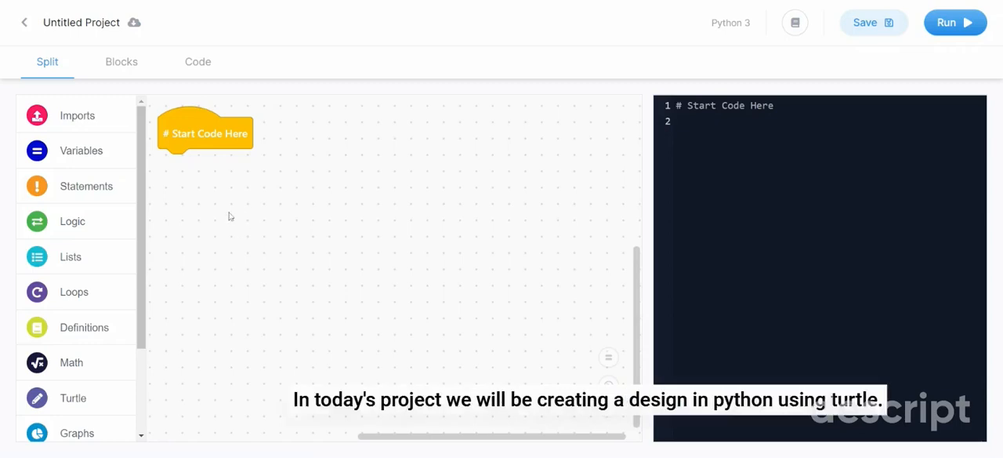
Attach a 'from turtle import *' block under the '# Start Code Here' block
{"action": "left_click", "coordinate": [76, 115]}
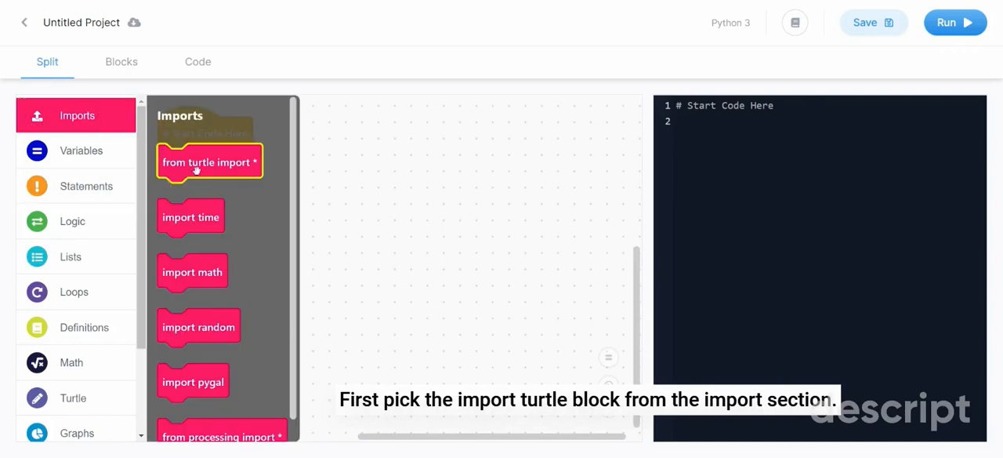
{"action": "left_click_drag", "start_coordinate": [210, 161], "coordinate": [210, 167]}
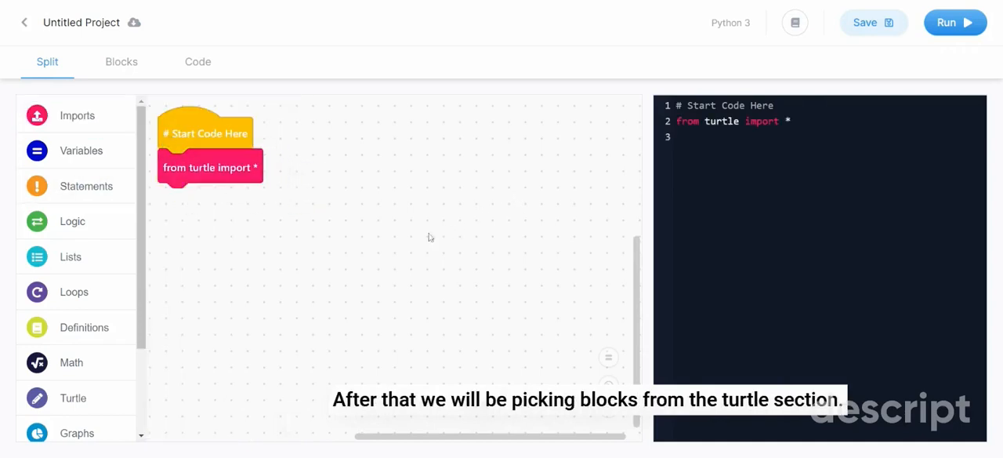
Stack Screen(), bgcolour, Turtle(), shape and color blocks under the turtle import
{"action": "left_click", "coordinate": [72, 397]}
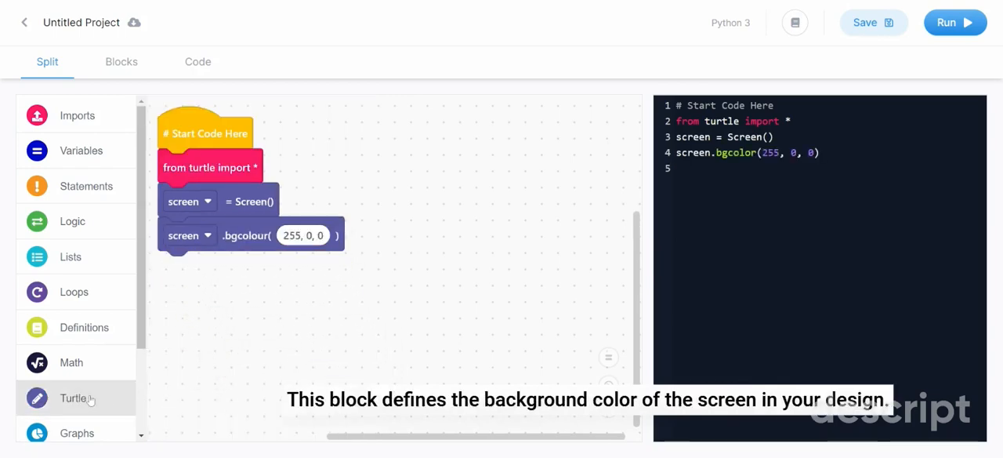
{"action": "left_click", "coordinate": [73, 397]}
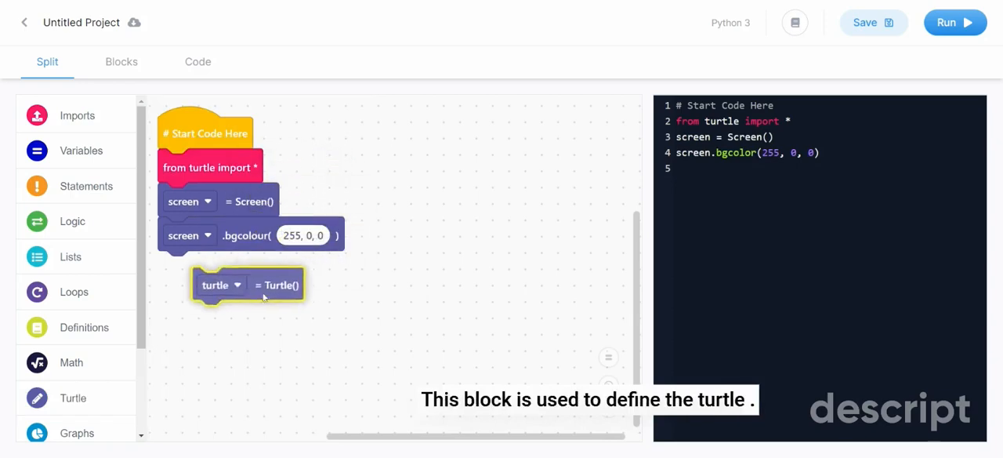
{"action": "left_click_drag", "start_coordinate": [247, 284], "coordinate": [214, 269]}
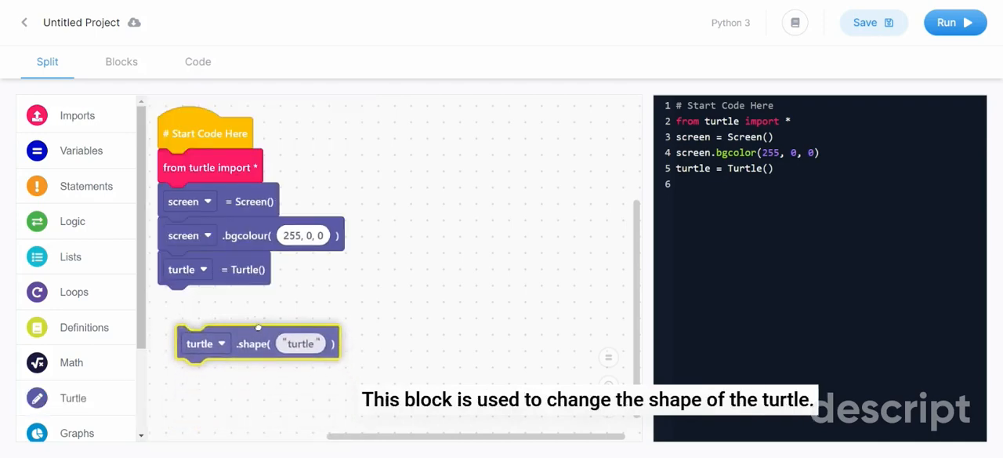
{"action": "left_click", "coordinate": [73, 398]}
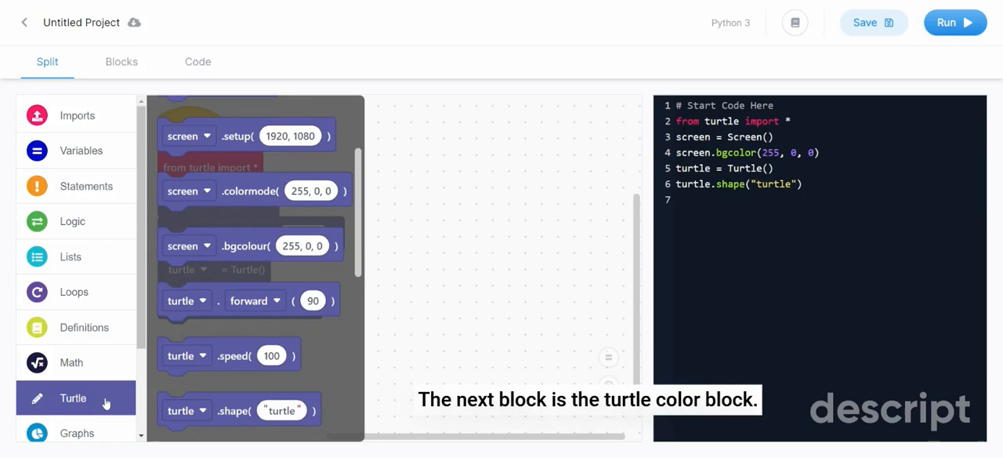
{"action": "scroll", "scroll_direction": "down", "scroll_amount": 3}
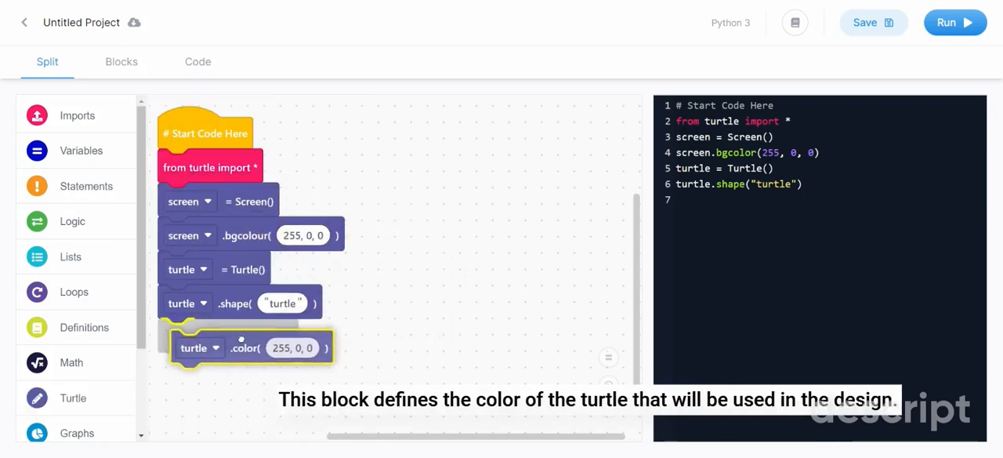
{"action": "left_click_drag", "start_coordinate": [198, 347], "coordinate": [185, 335]}
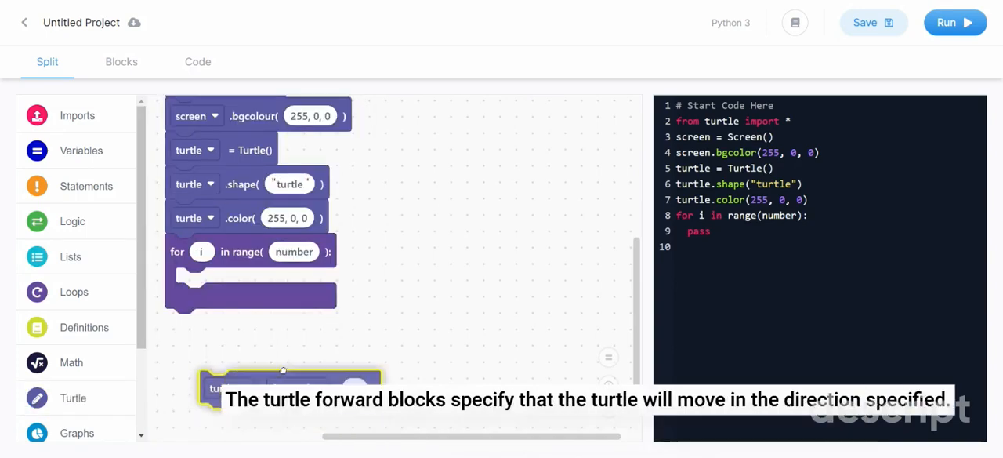
Place forward(90) and right(90) steps inside the for-range loop, with a print block after it
{"action": "left_click_drag", "start_coordinate": [290, 384], "coordinate": [267, 285]}
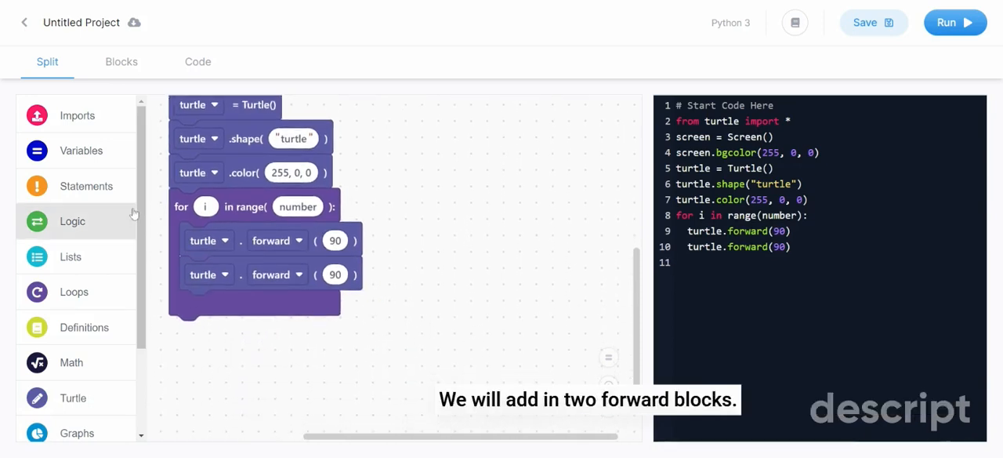
{"action": "left_click", "coordinate": [86, 186]}
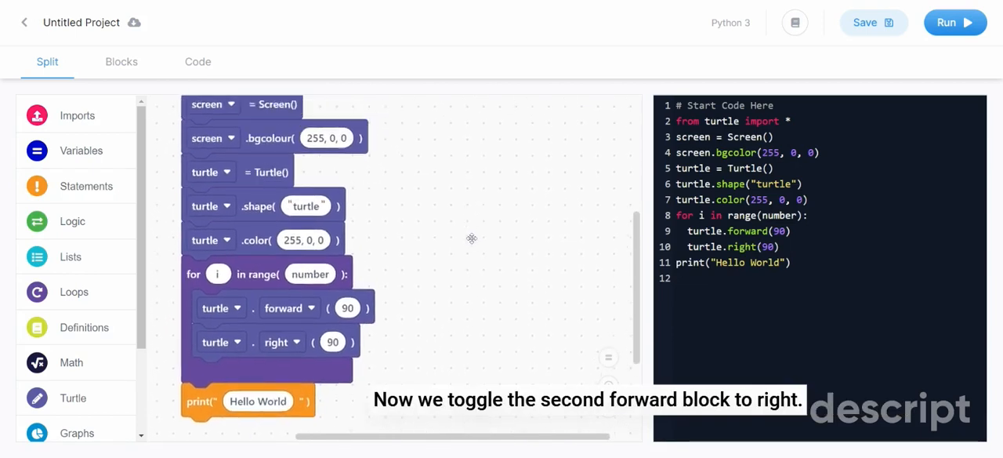
Change the background colour to 'white', turtle shape to 'triangle' and turtle colour to 'green'
{"action": "scroll", "scroll_direction": "down", "scroll_amount": 3}
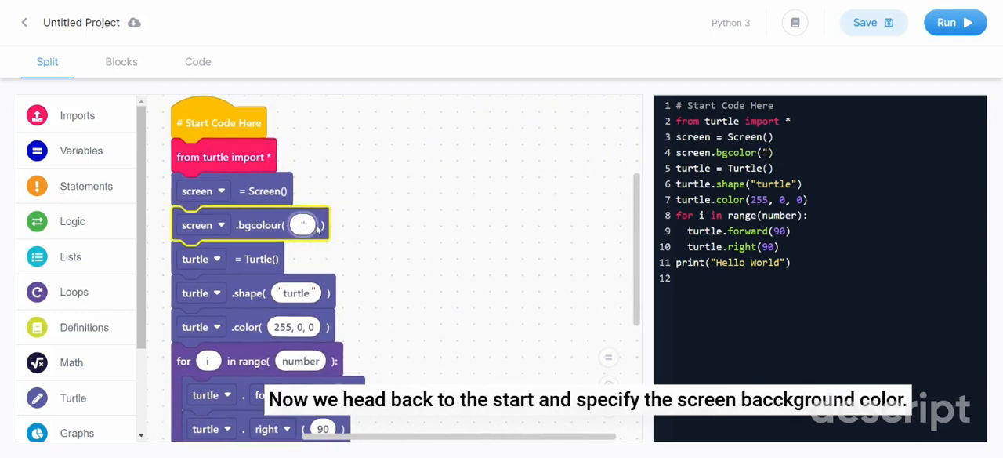
{"action": "type", "text": "white\""}
{"action": "left_click", "coordinate": [296, 292]}
{"action": "type", "text": "star"}
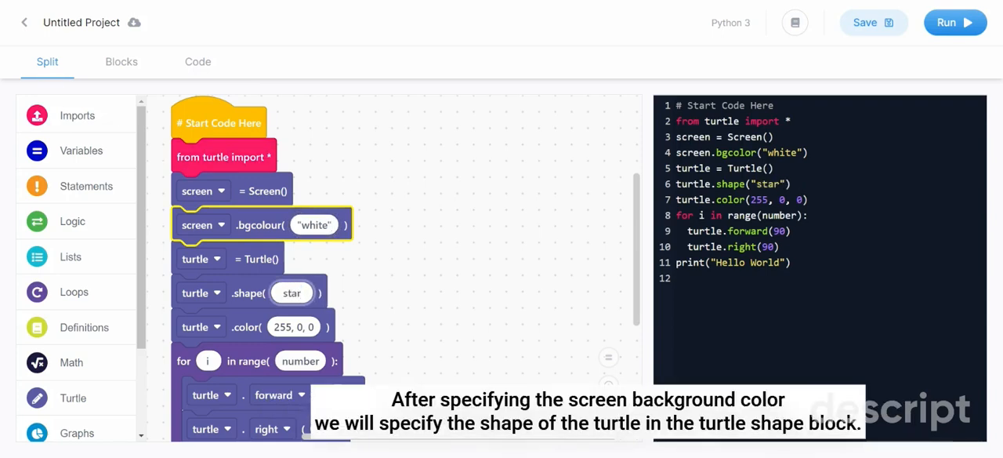
{"action": "left_click", "coordinate": [294, 326]}
{"action": "type", "text": "\""}
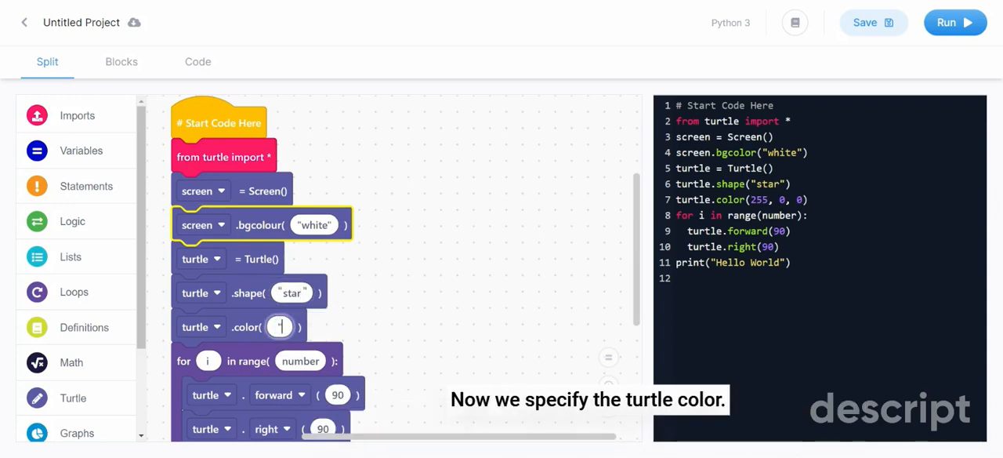
{"action": "type", "text": "green\""}
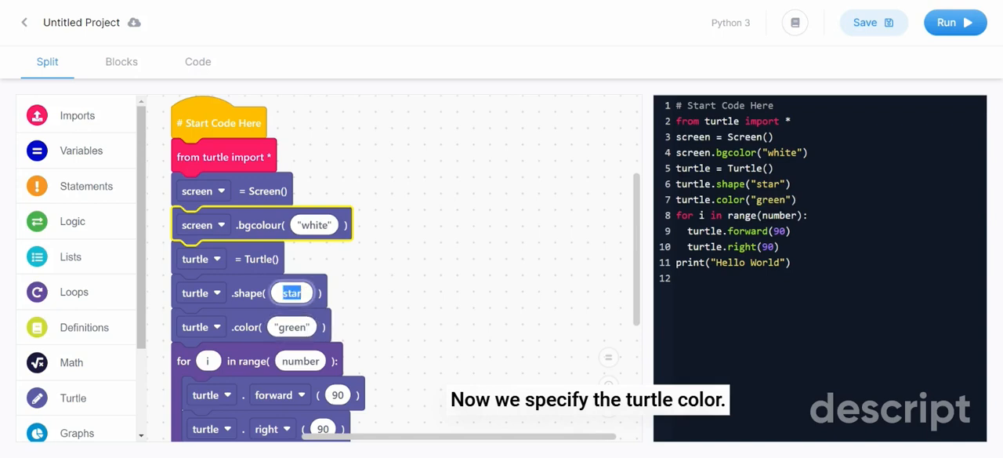
{"action": "type", "text": "triangle\""}
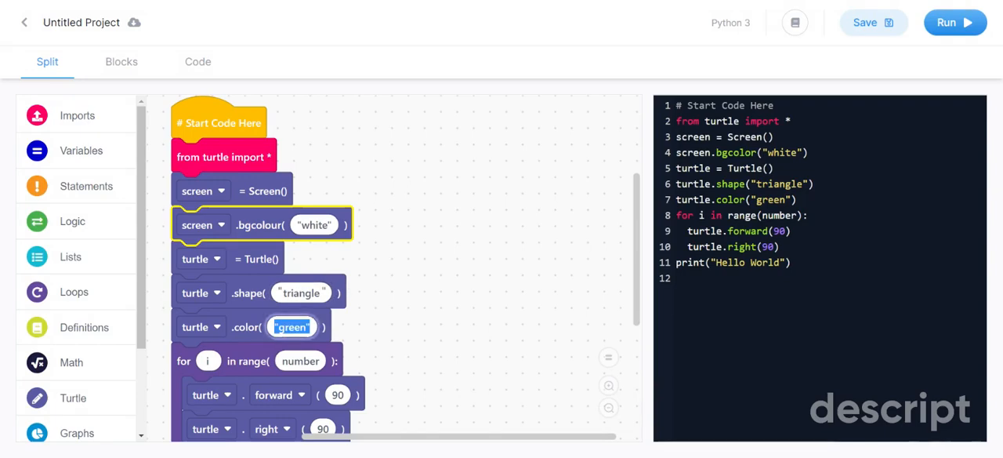
Set the loop to 5 repeats, right turn to 144, print text 'STAR', then run the program
{"action": "left_click", "coordinate": [301, 360]}
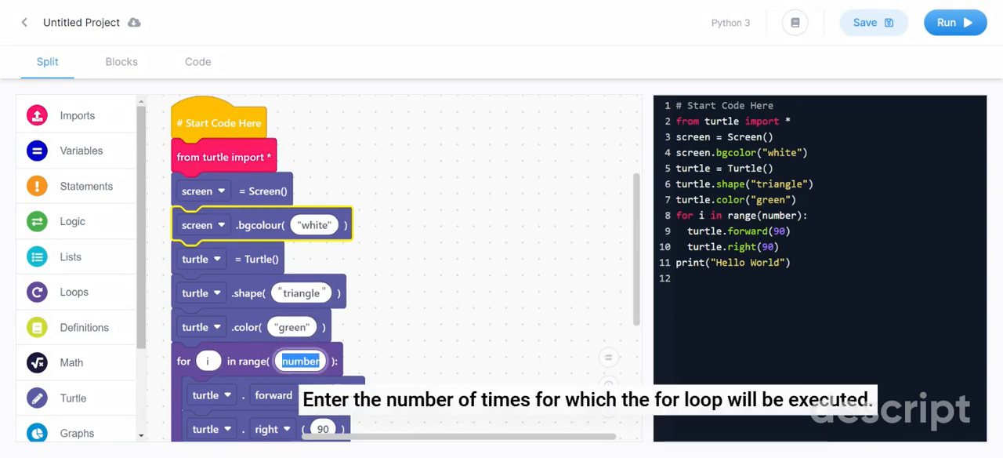
{"action": "type", "text": "5"}
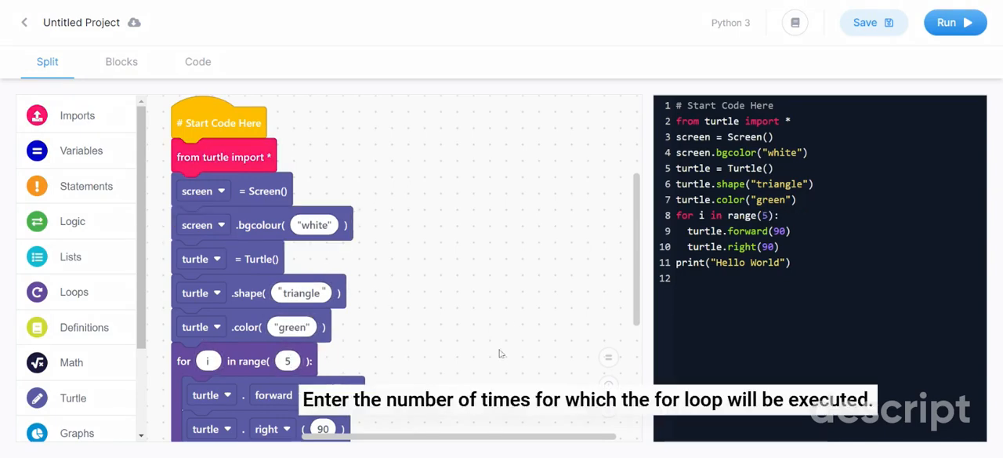
{"action": "scroll", "scroll_direction": "down", "scroll_amount": 3}
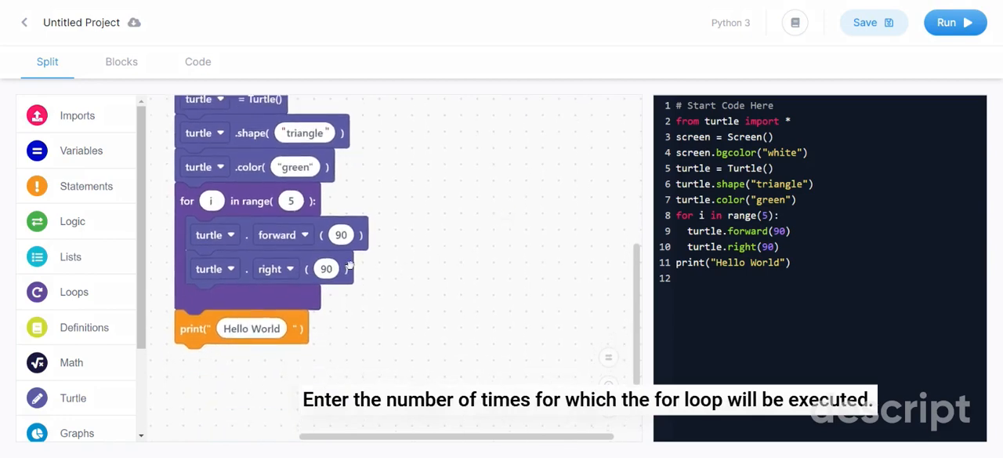
{"action": "type", "text": "144"}
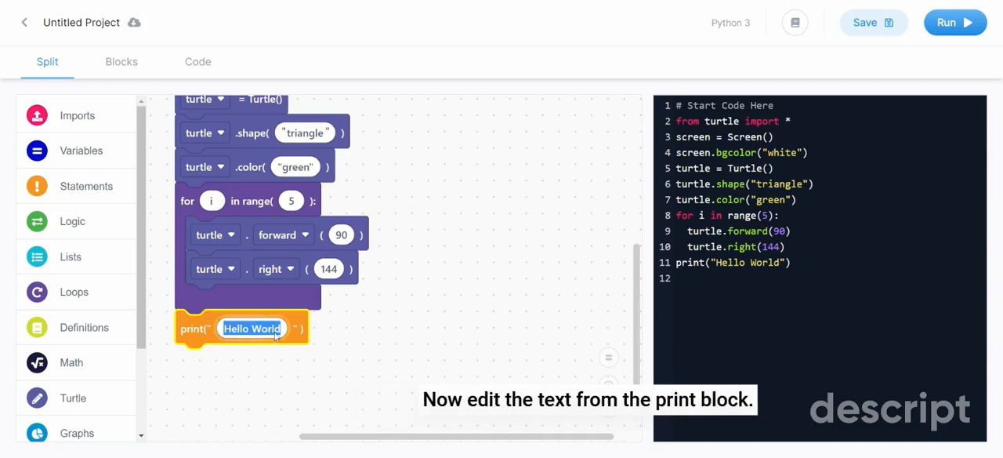
{"action": "type", "text": "STAR"}
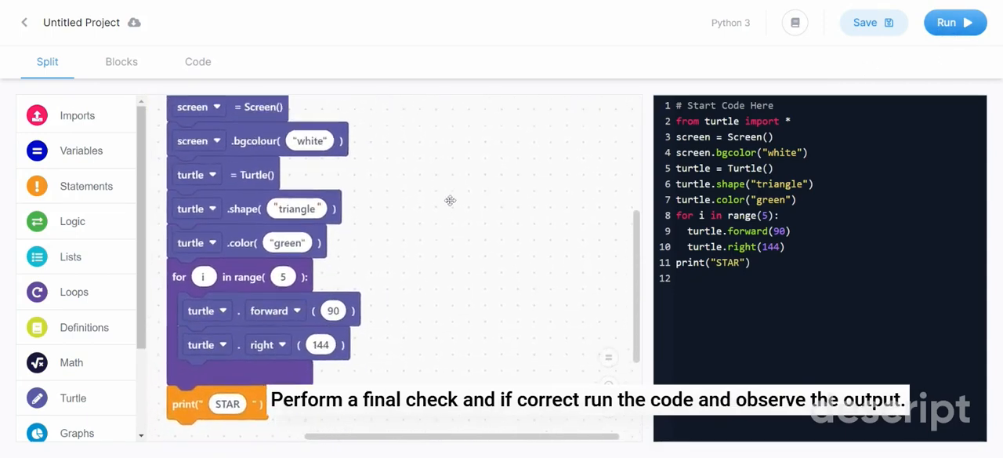
{"action": "left_click", "coordinate": [955, 22]}
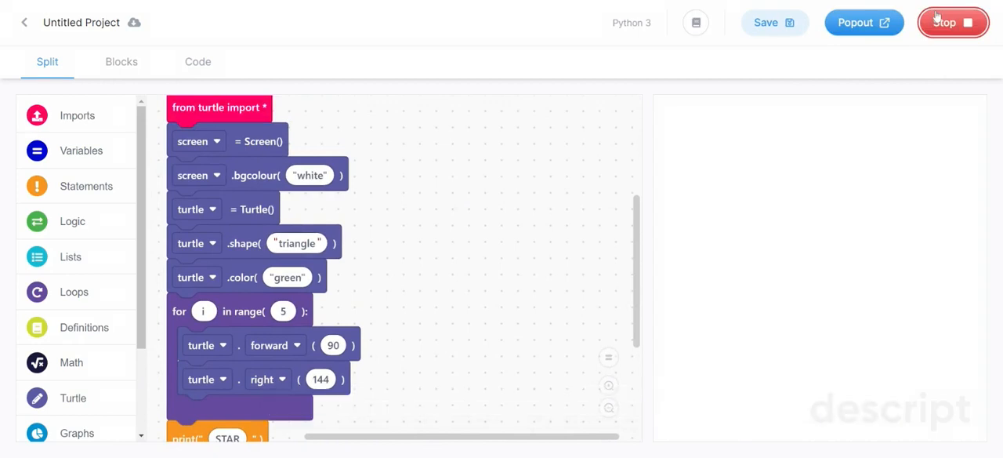
{"action": "left_click", "coordinate": [953, 22]}
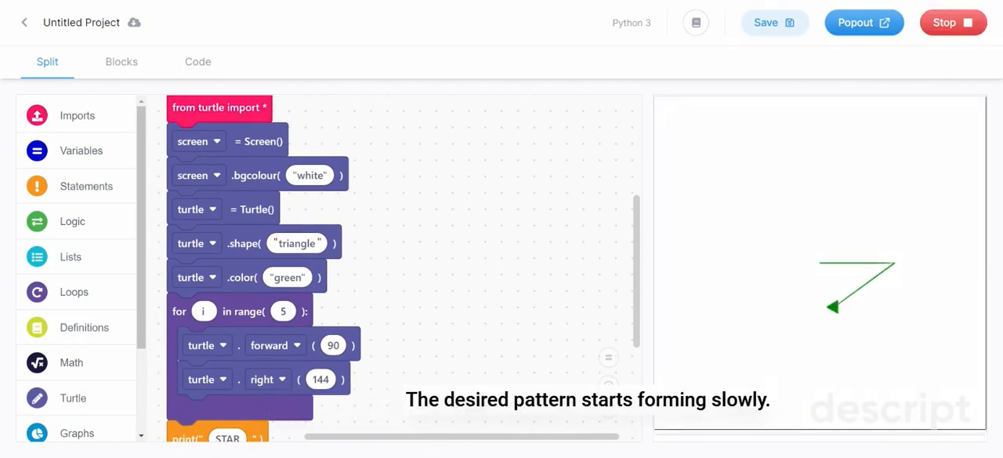